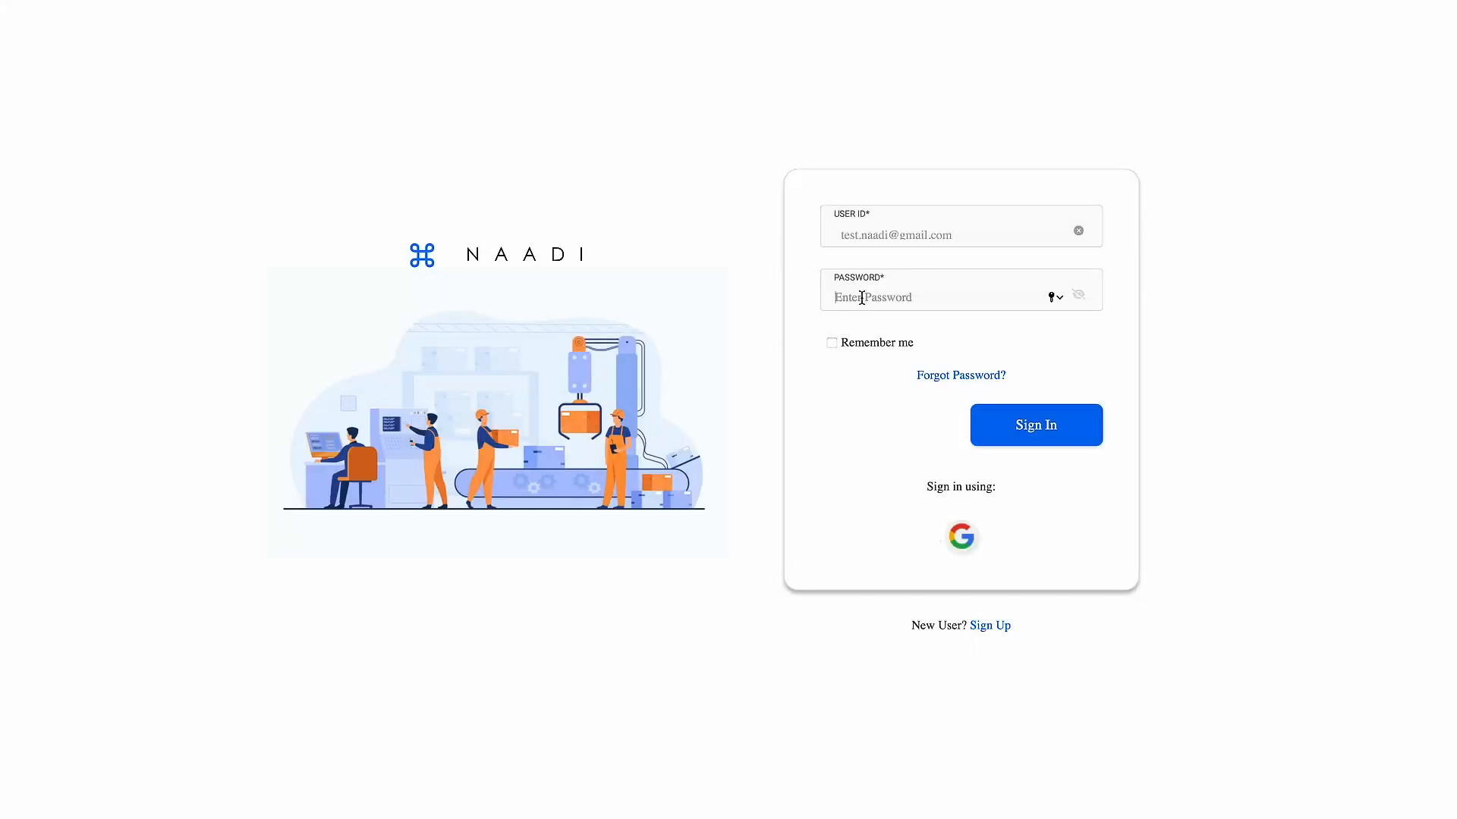
Step: Sign in to the Naadi account from the login form
{"action": "left_click", "coordinate": [1035, 424]}
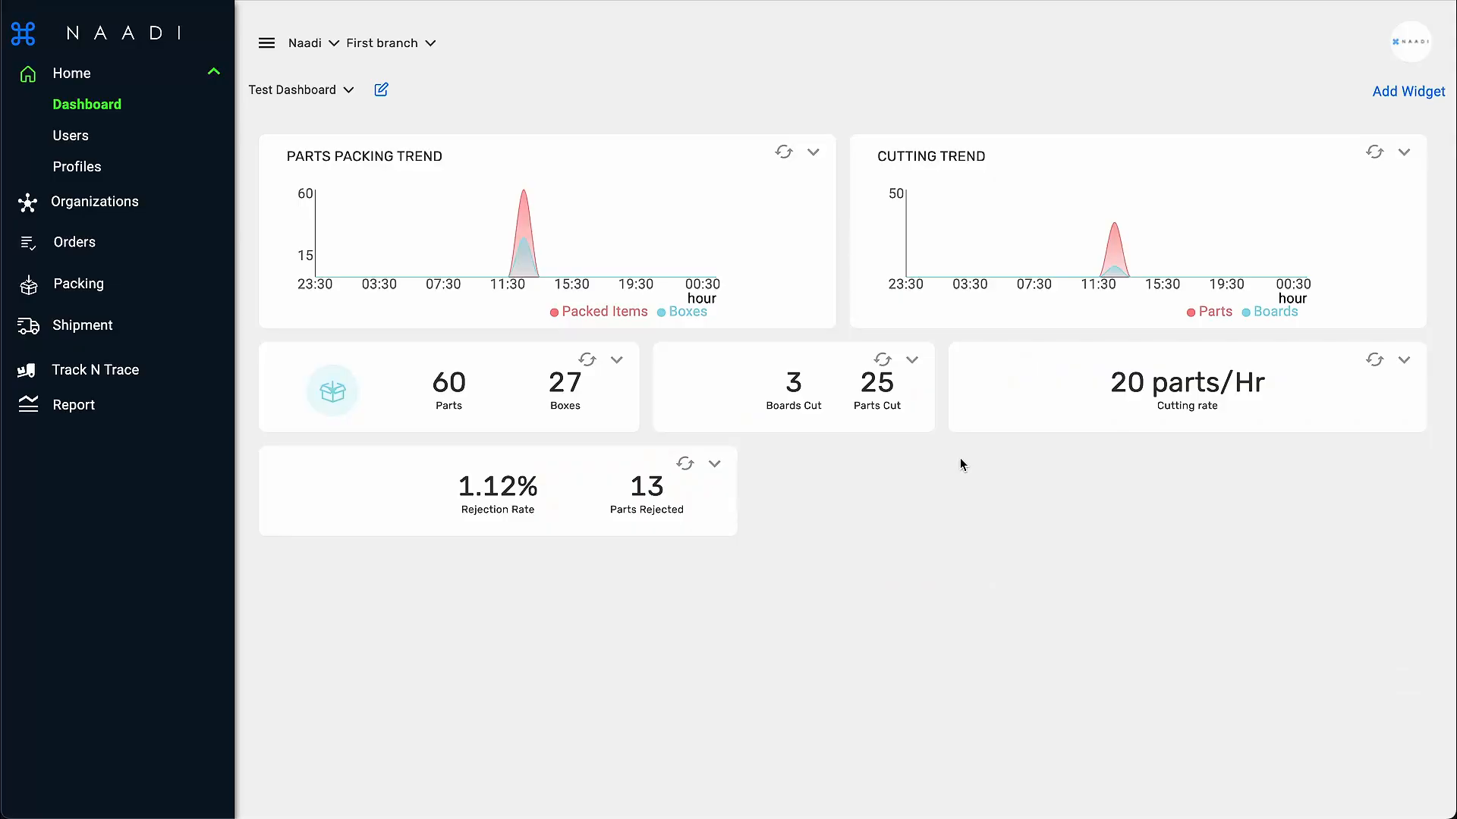
Step: Switch the Parts Packing Trend time range to This Week for day-by-day data
{"action": "left_click", "coordinate": [814, 152]}
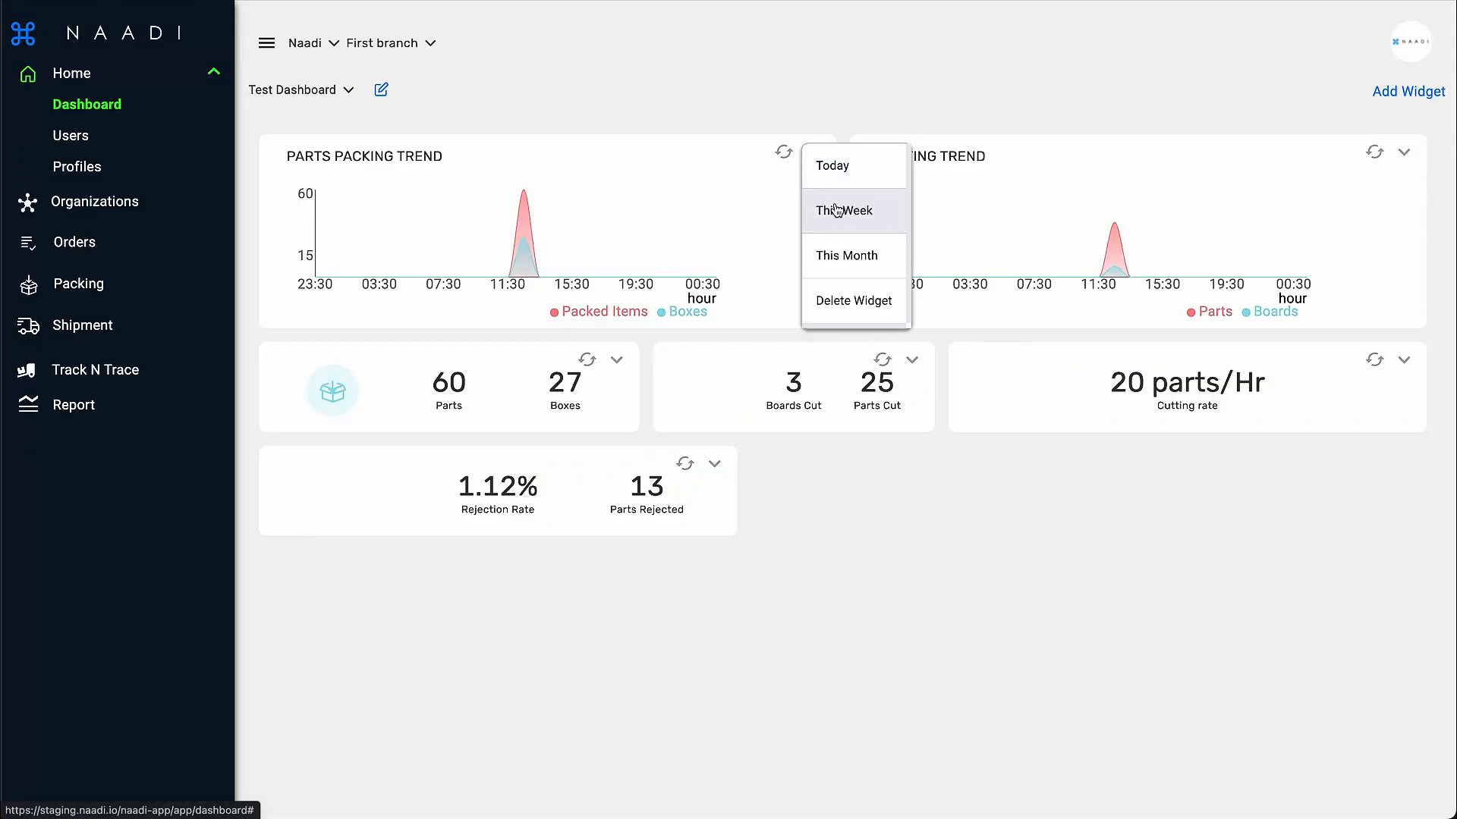
{"action": "left_click", "coordinate": [844, 209]}
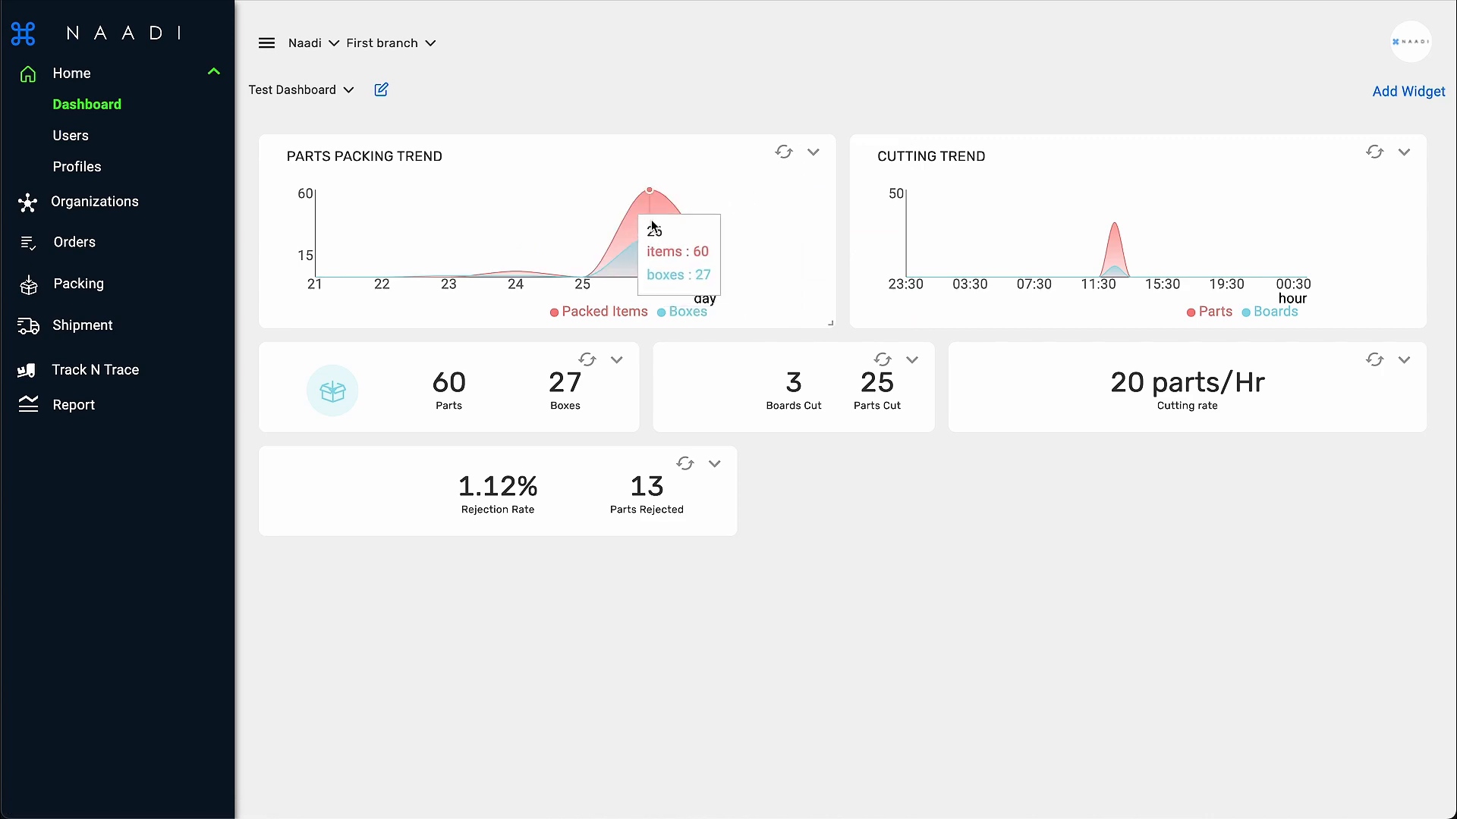